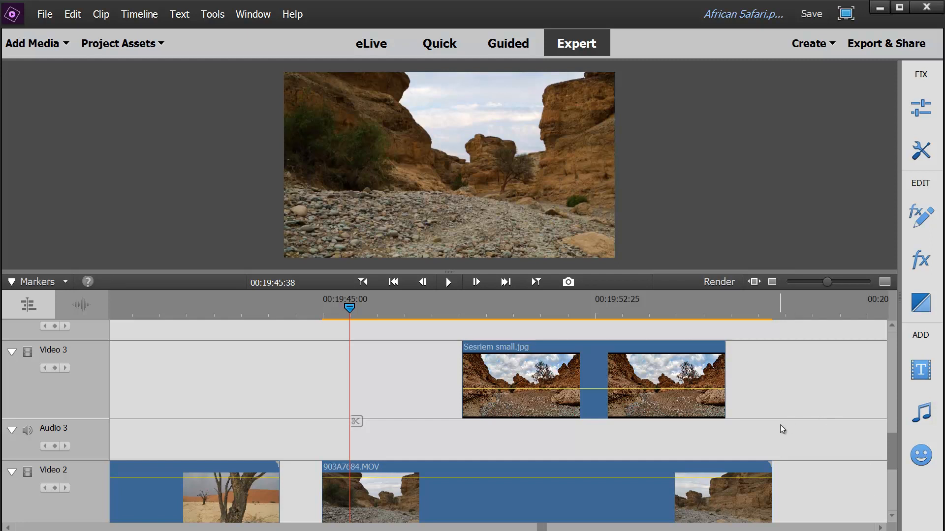
mouse_move(377, 432)
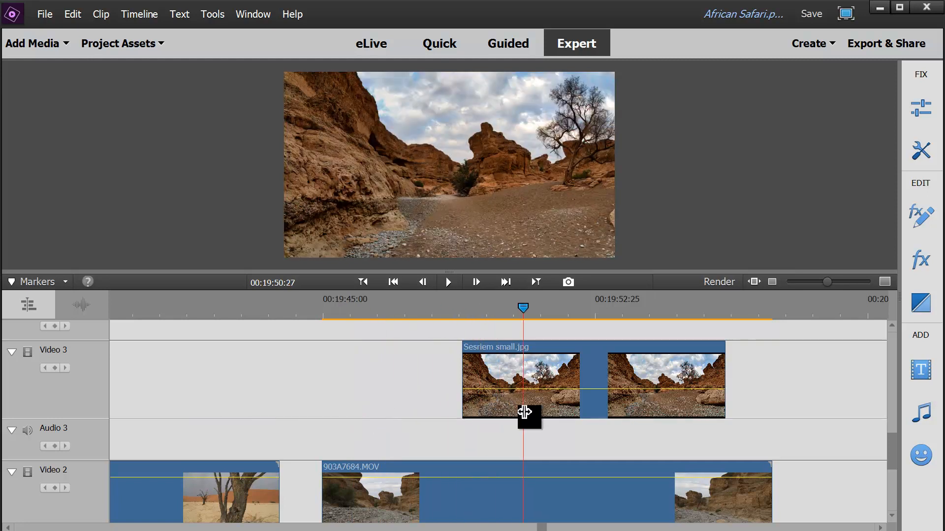
Scrub the playhead along the timeline and park it inside the Sesriem canyon photo clip on Video 3.
left_click_drag(523, 308, 433, 308)
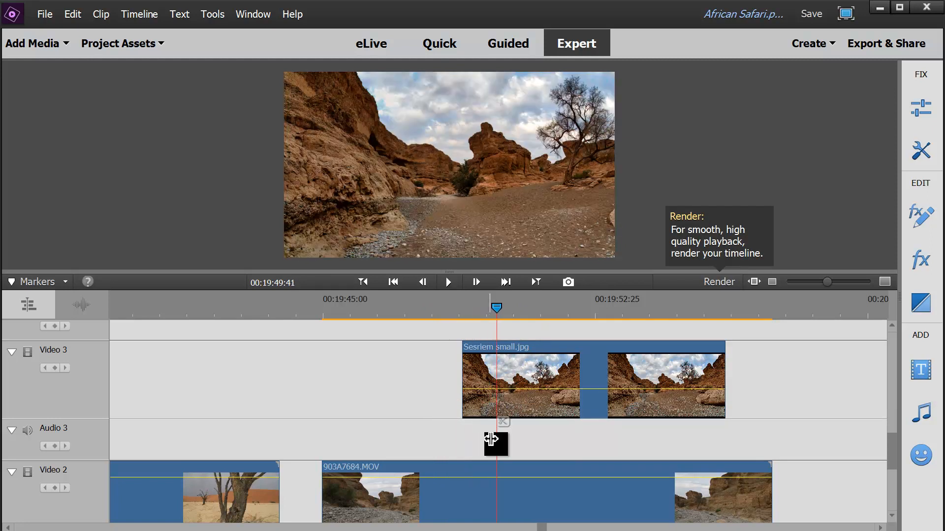
left_click_drag(495, 307, 444, 307)
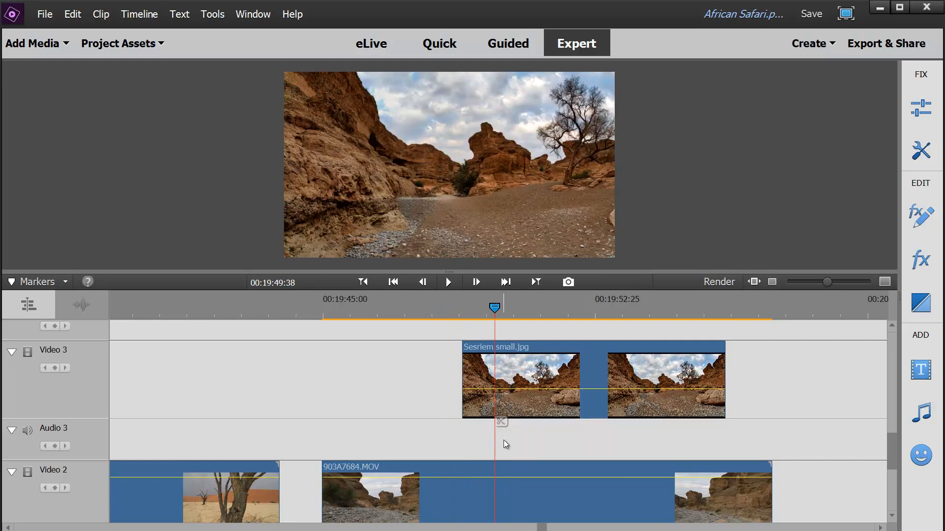
mouse_move(522, 471)
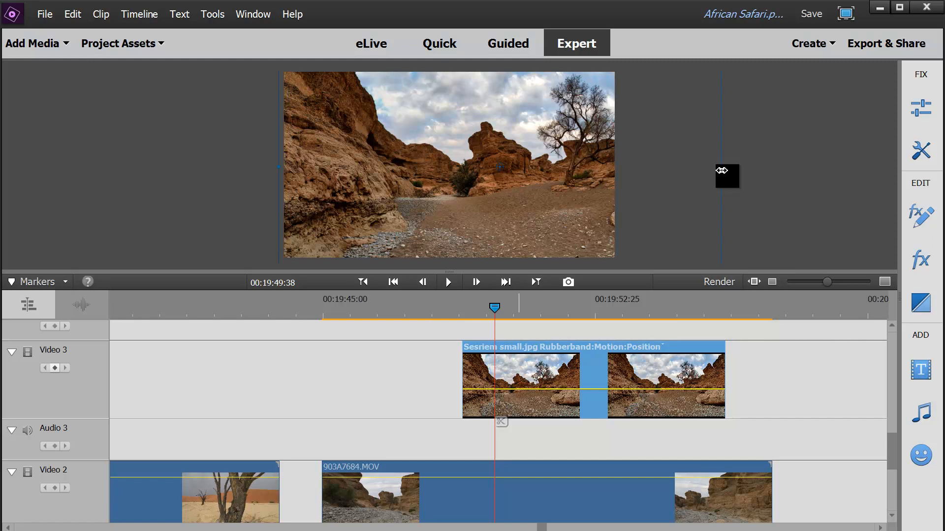
mouse_move(741, 197)
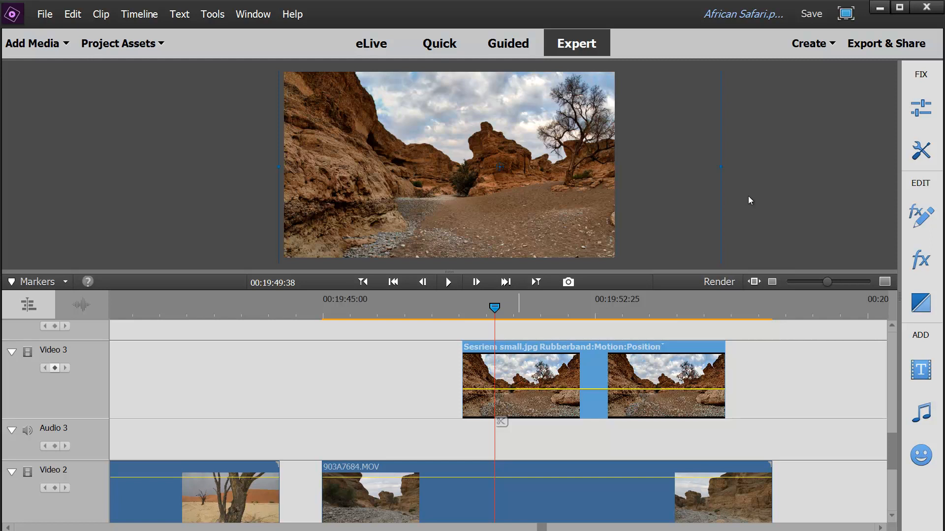
mouse_move(539, 194)
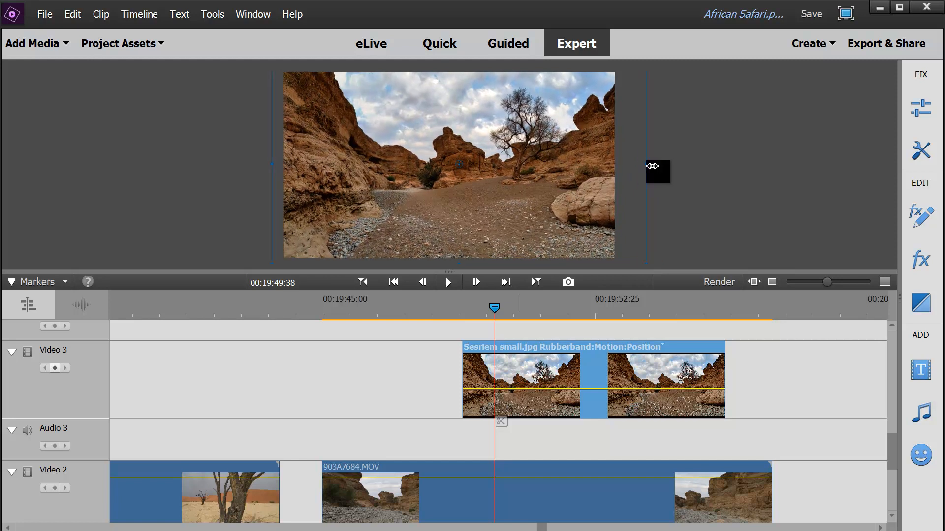
Slide the enlarged photo in the Monitor to show its left cliffs, with the playhead at the clip's start.
left_click_drag(656, 171, 707, 178)
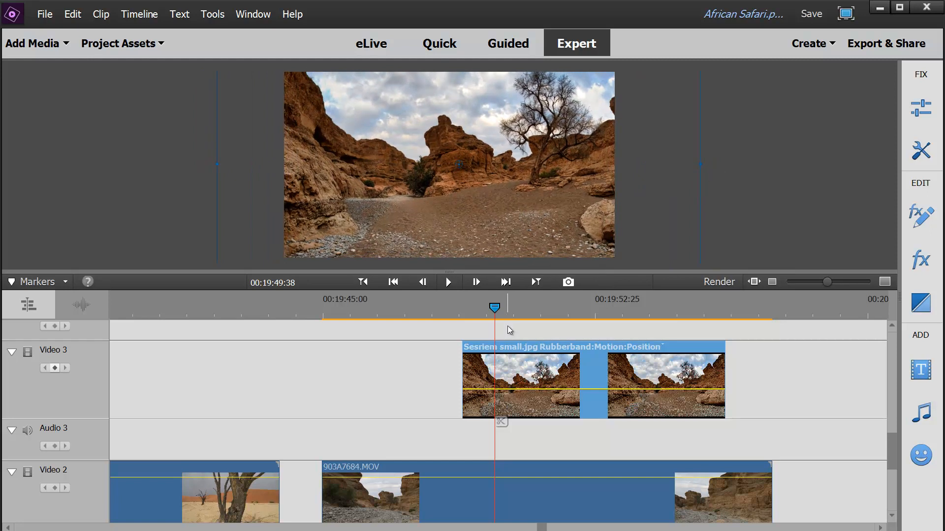
left_click_drag(494, 307, 466, 307)
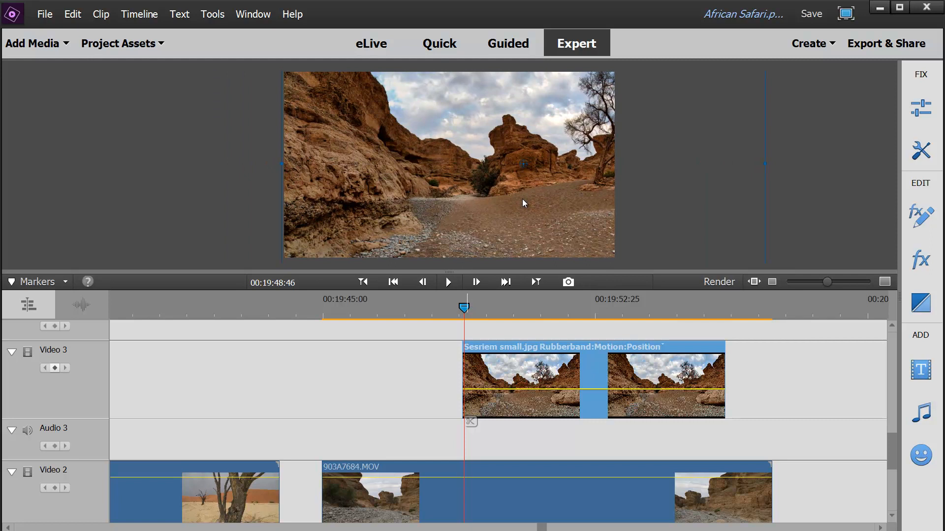
mouse_move(549, 242)
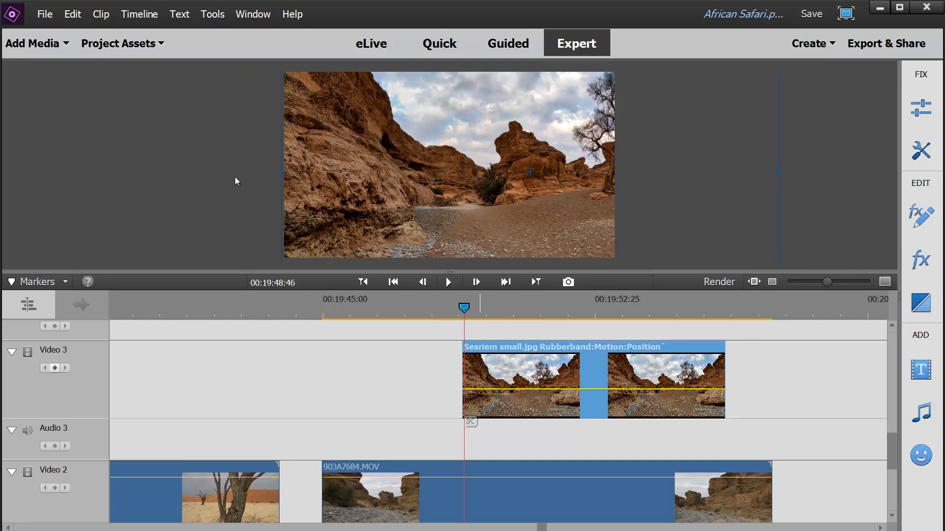
mouse_move(457, 147)
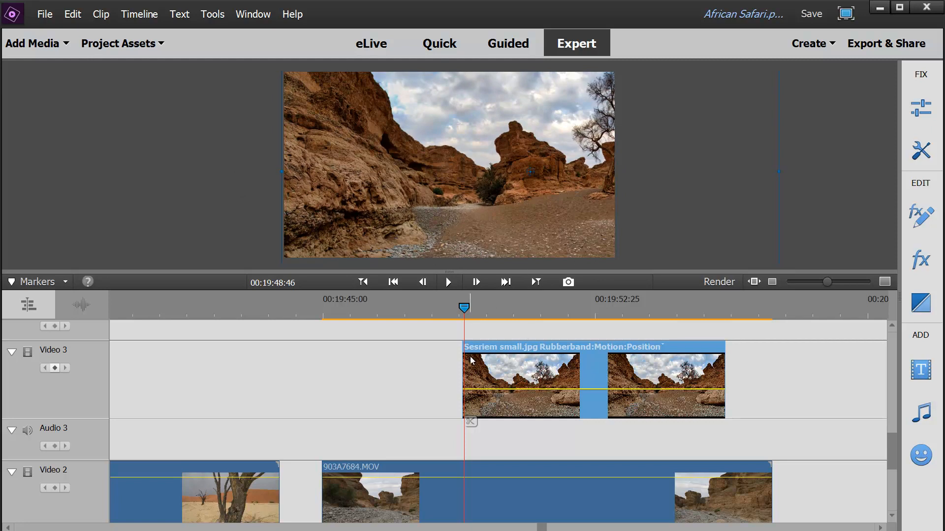
mouse_move(471, 414)
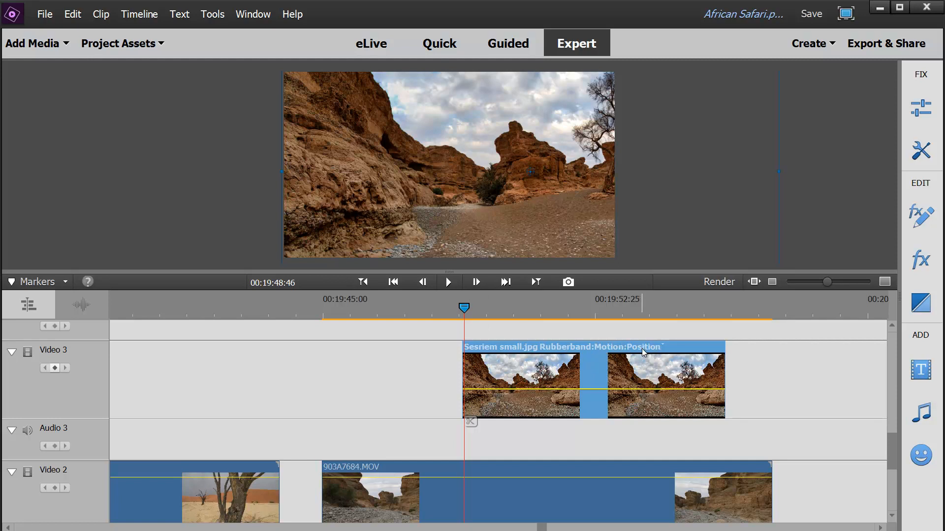
mouse_move(750, 359)
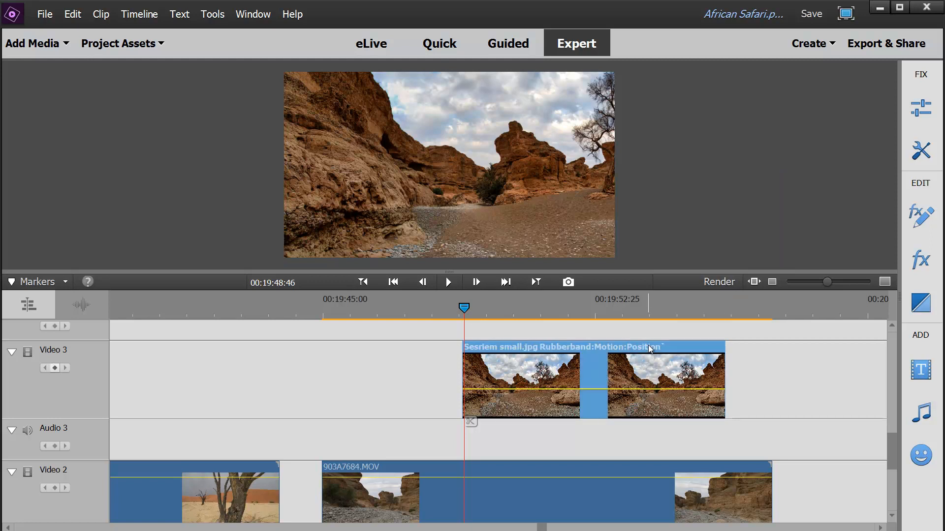
Change the photo clip's rubberband display away from Motion:Position via its right-click property menu.
right_click(648, 350)
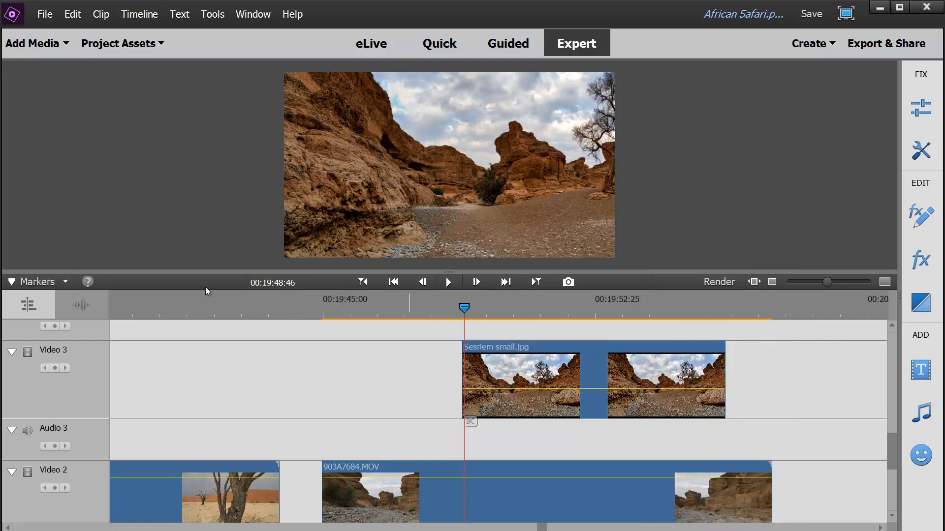
mouse_move(53, 368)
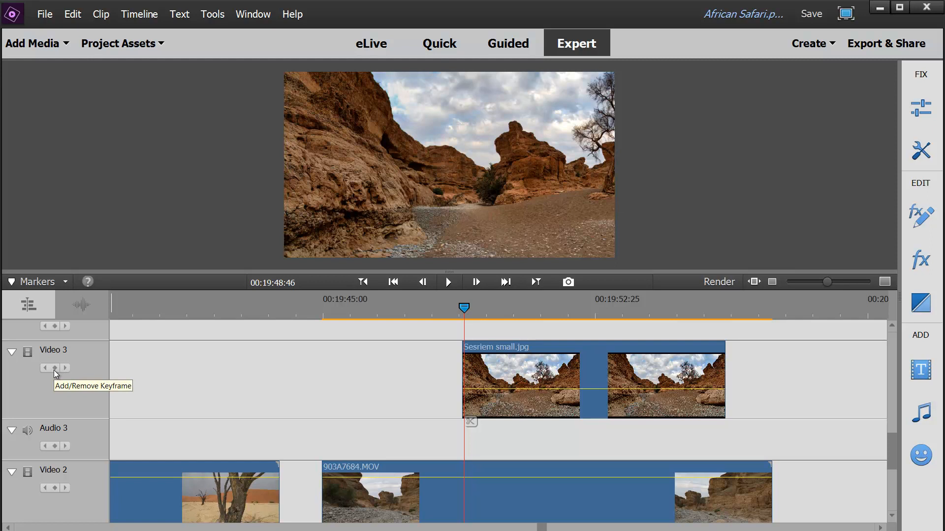
mouse_move(116, 389)
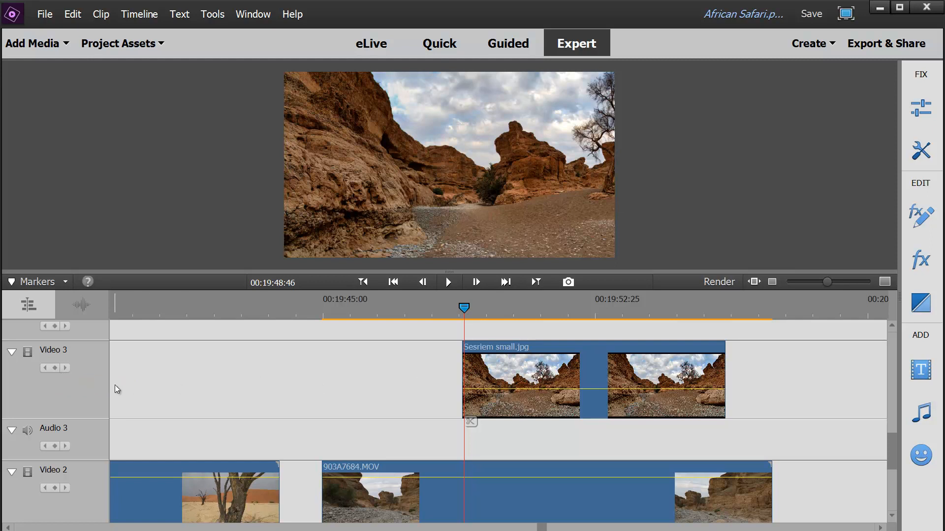
mouse_move(57, 380)
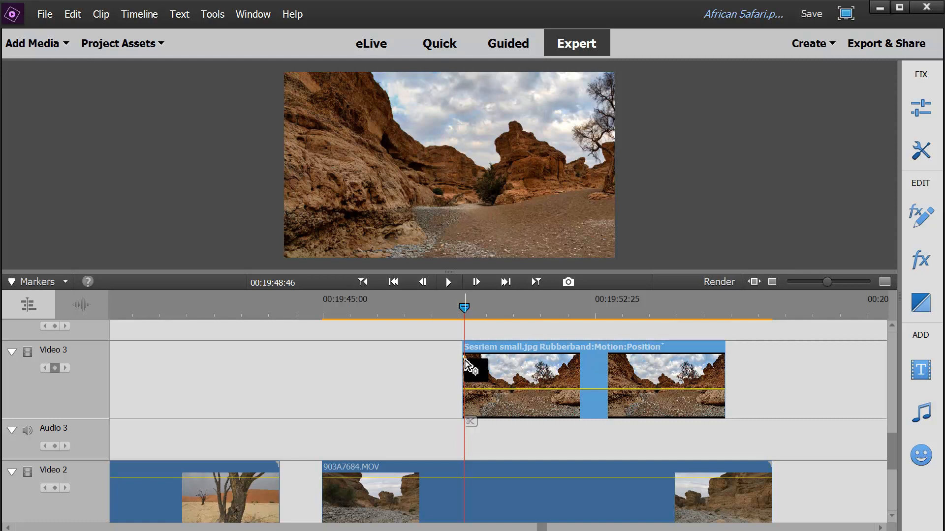
mouse_move(464, 307)
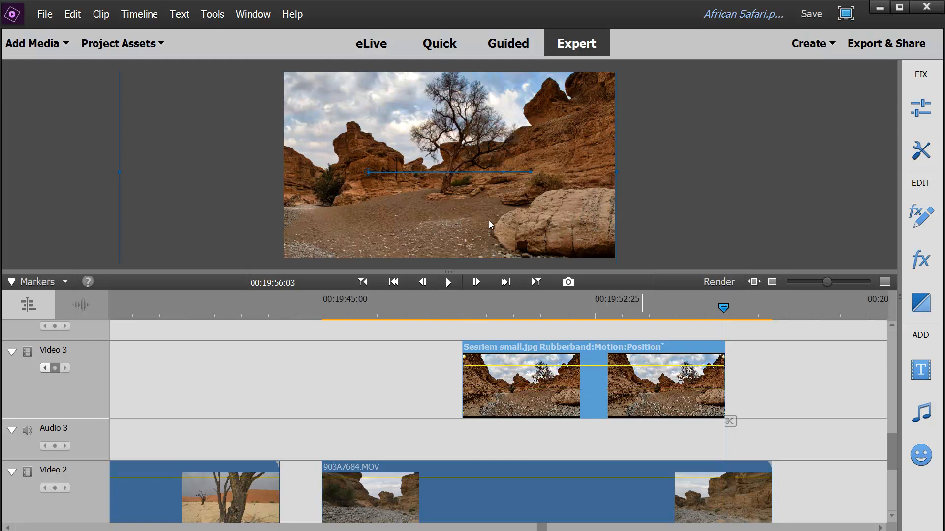
mouse_move(738, 390)
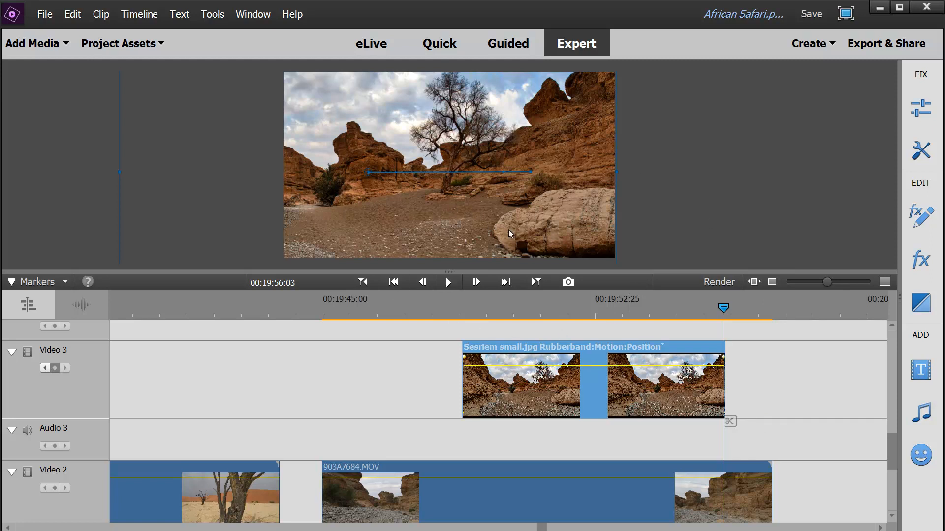
mouse_move(729, 367)
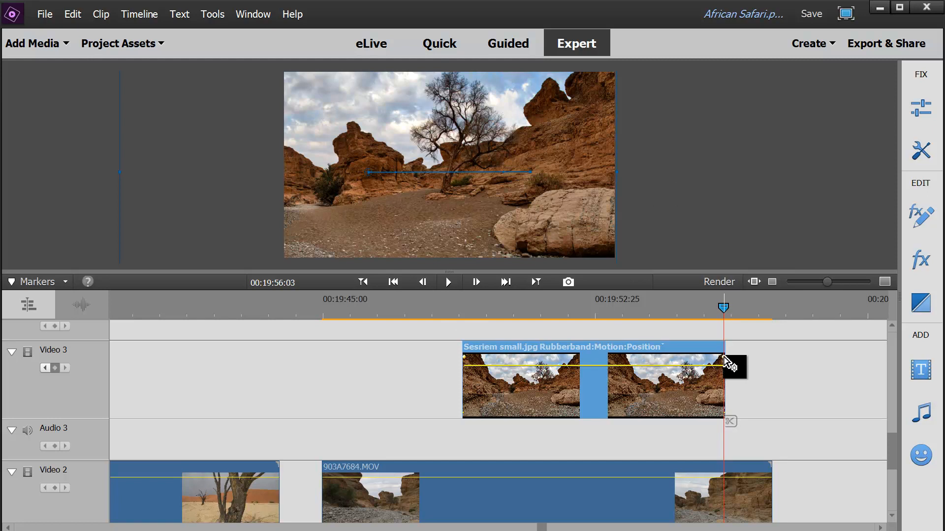
mouse_move(727, 361)
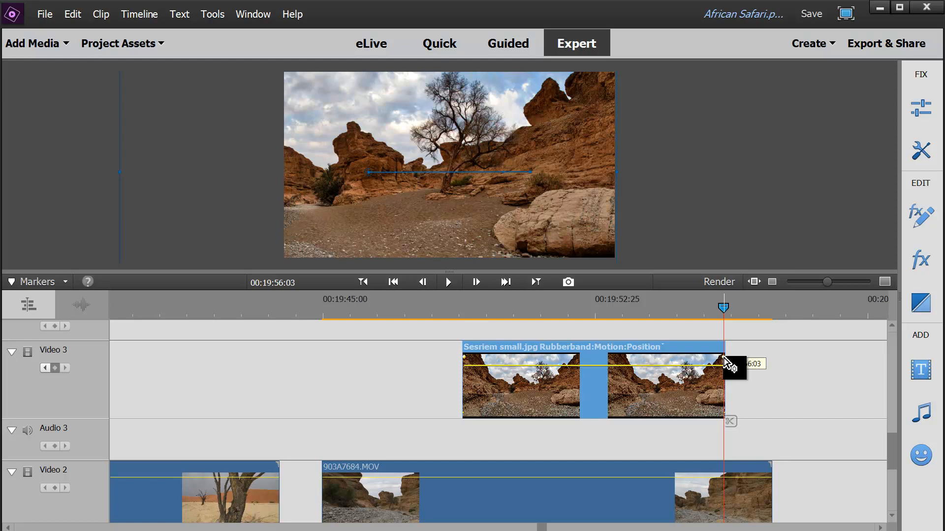
left_click_drag(724, 307, 667, 307)
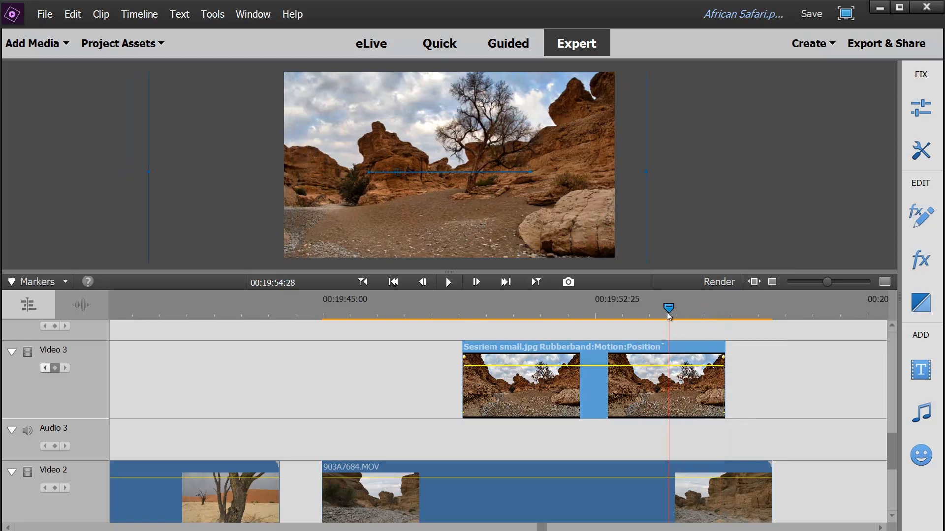
left_click_drag(667, 307, 452, 307)
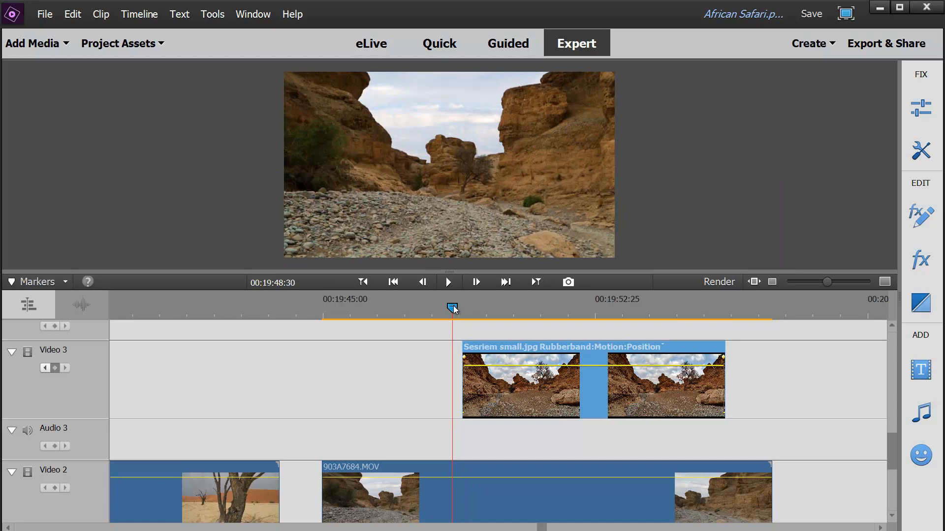
left_click_drag(452, 308, 418, 308)
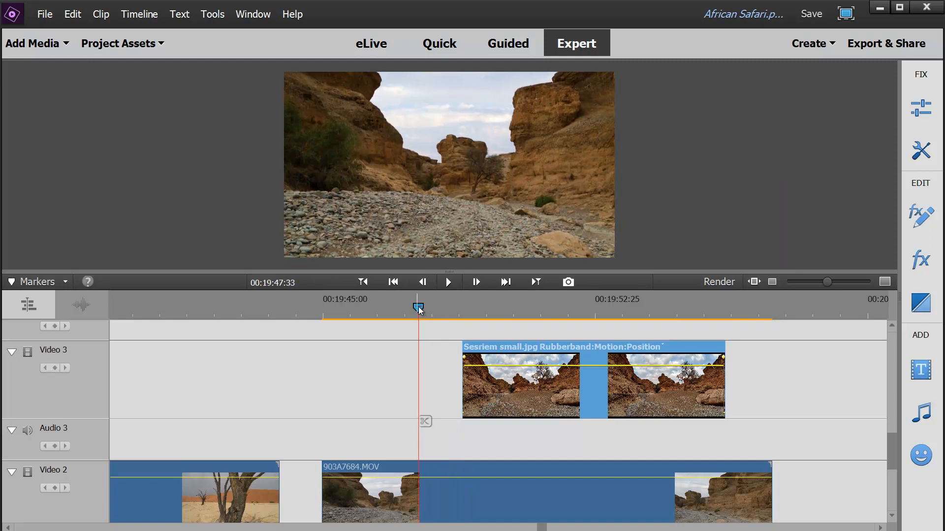
left_click(448, 282)
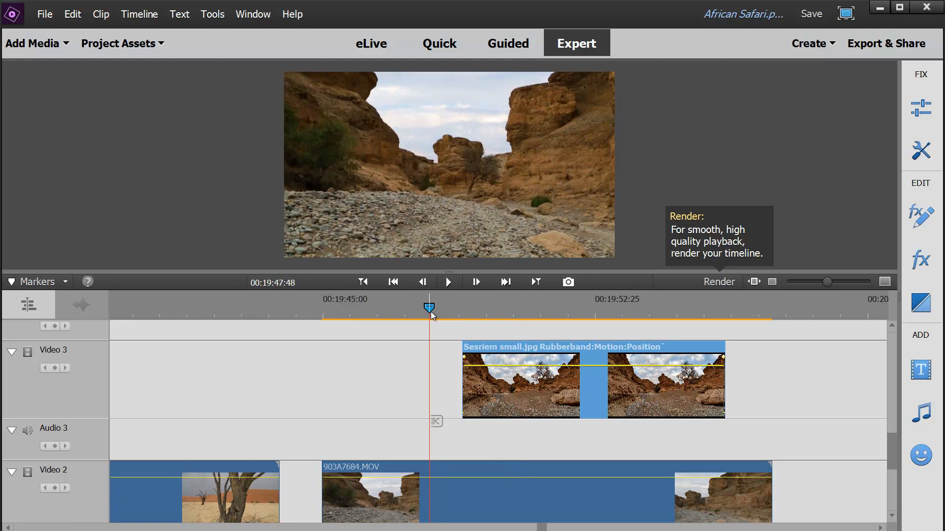
left_click(448, 283)
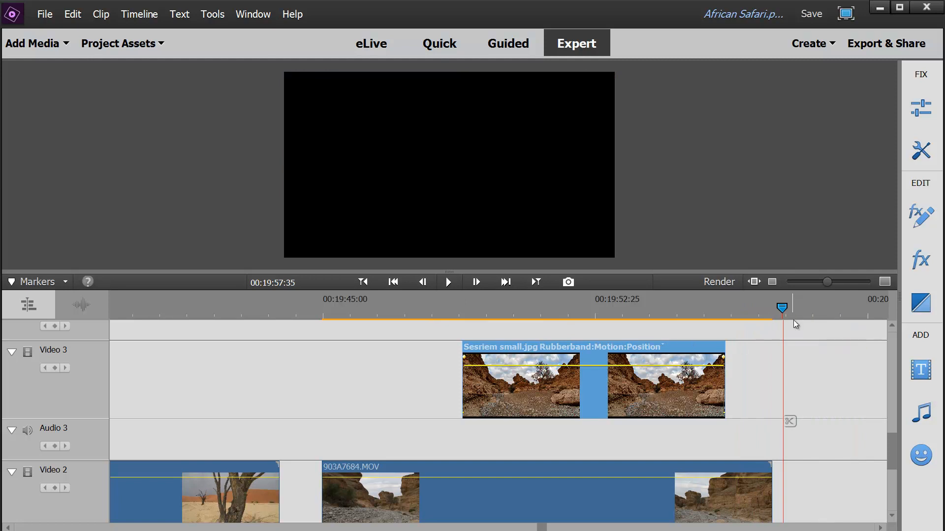
mouse_move(813, 404)
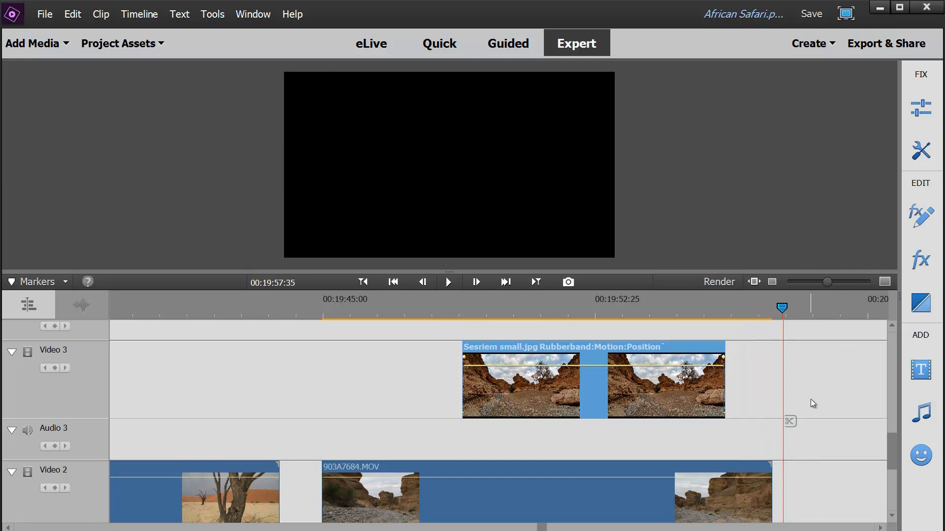